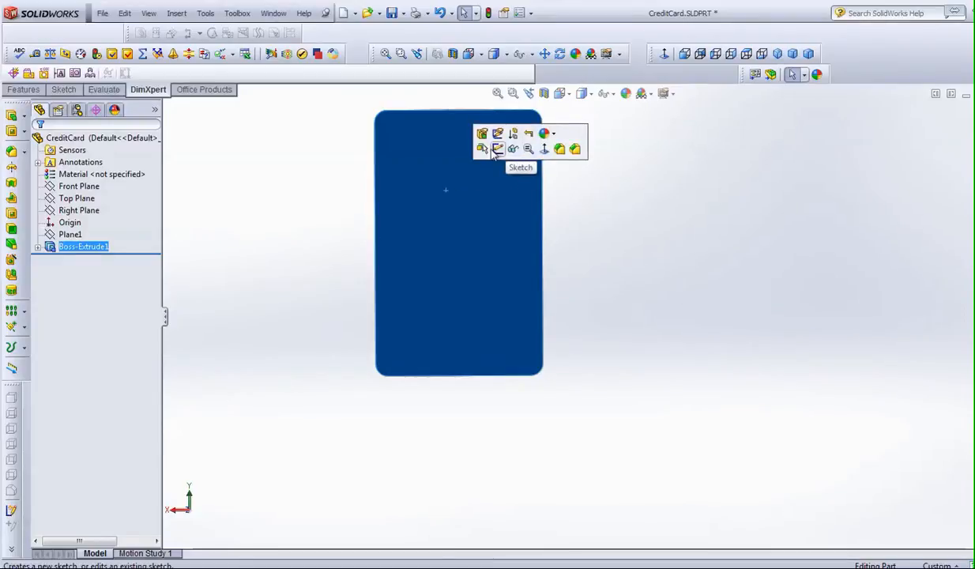
# Step: Create Sketch4 on the Boss-Extrude1 face of the blue card
pyautogui.click(498, 149)
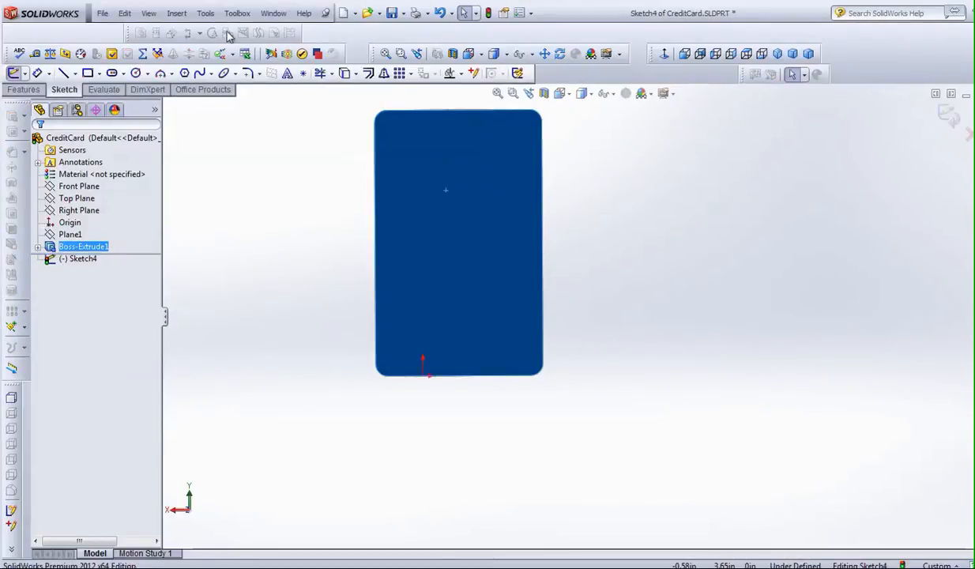
# Step: Insert the card-back image into Sketch4 as a sketch picture
pyautogui.click(204, 13)
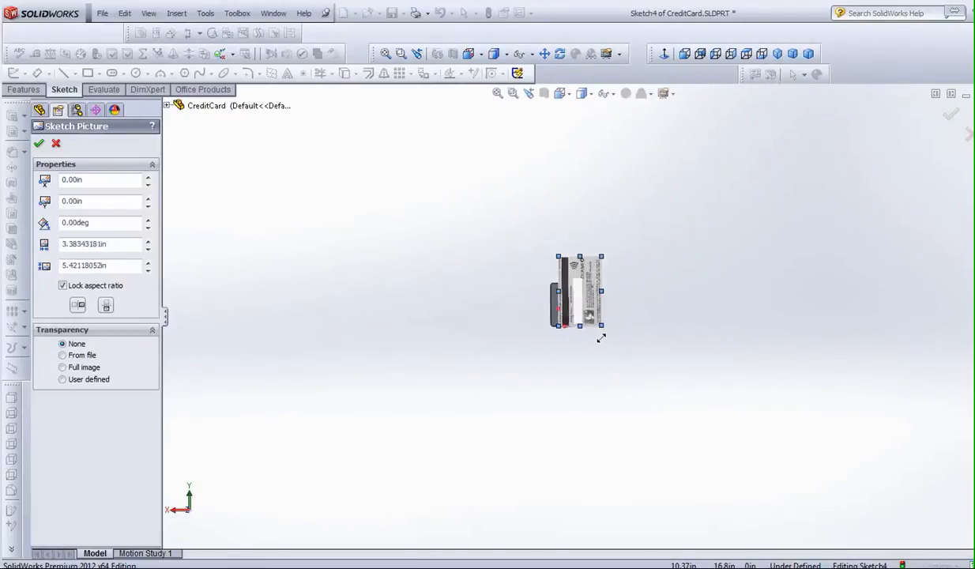
# Step: Drag the picture's corner to scale it over the card body outline
pyautogui.moveTo(602, 339); pyautogui.dragTo(581, 328)
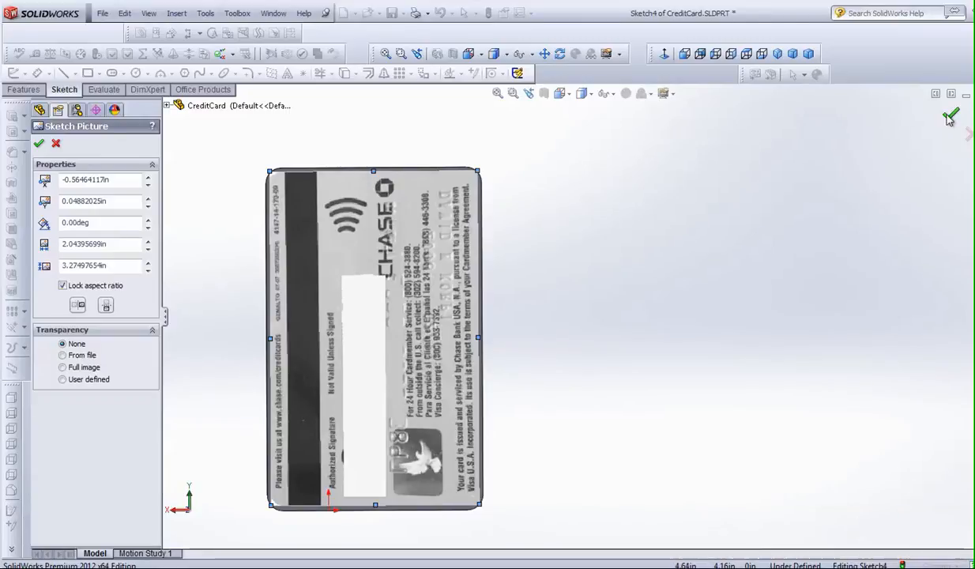
# Step: Accept the sketch picture, exit Sketch4, and bring up the File menu to save
pyautogui.click(39, 143)
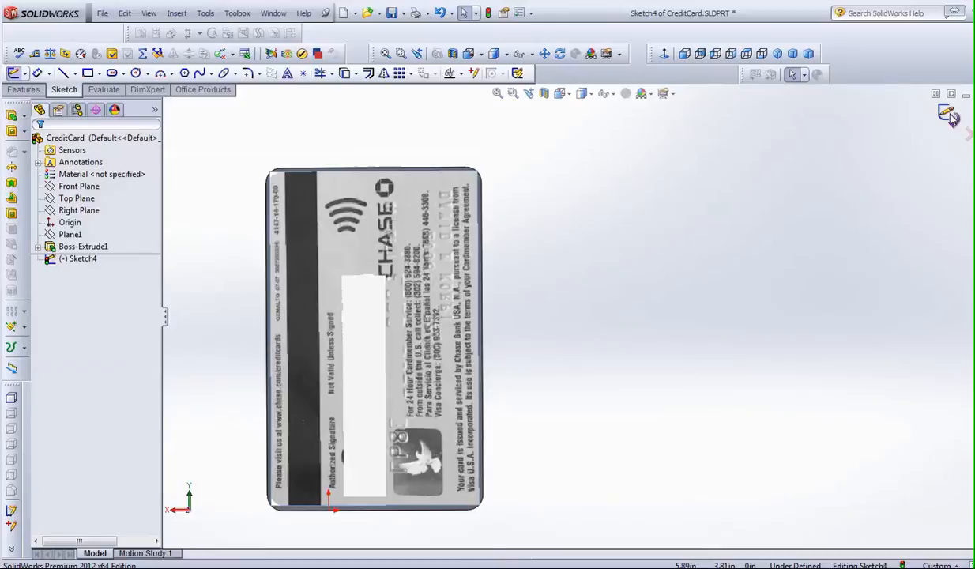
pyautogui.click(949, 116)
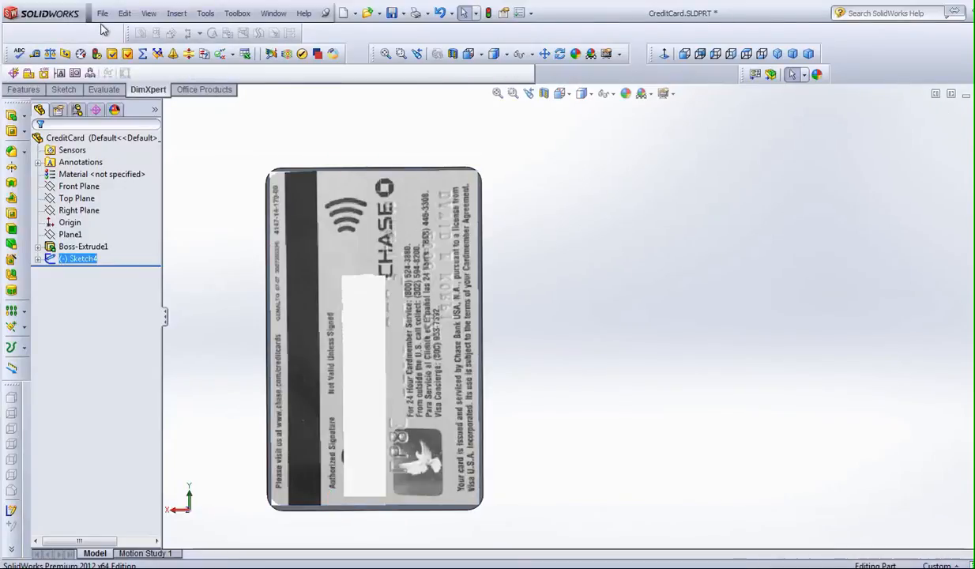
pyautogui.click(102, 13)
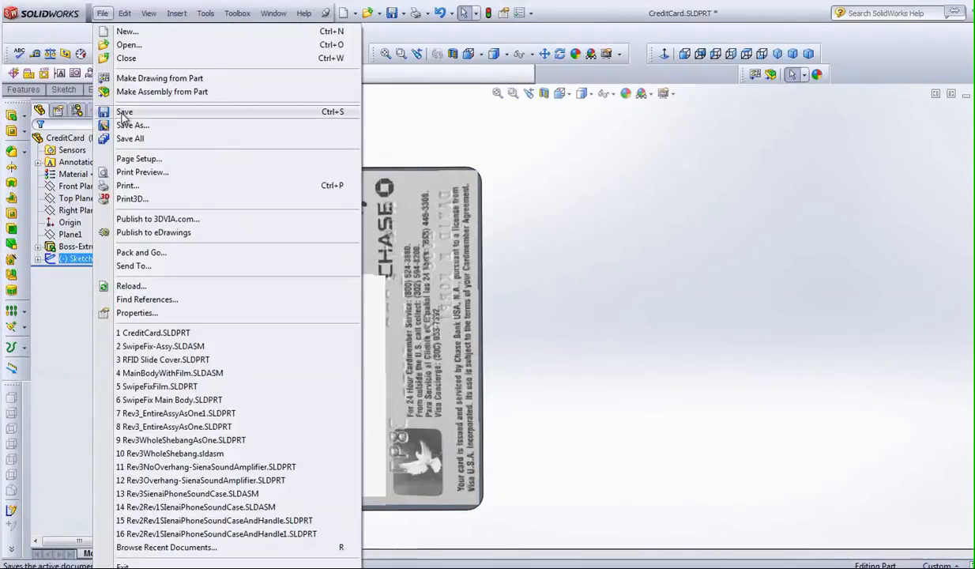